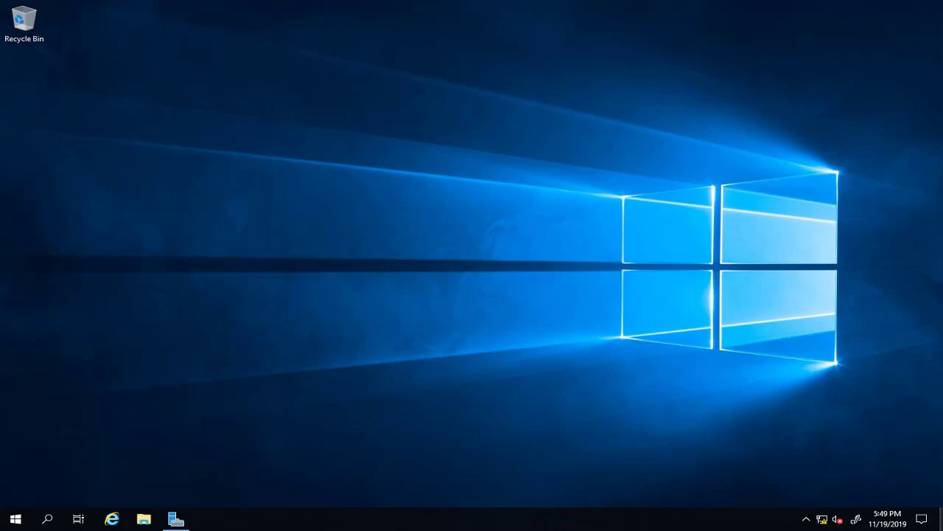
# Step: Launch Server Manager from the taskbar to reach its dashboard
pyautogui.click(176, 519)
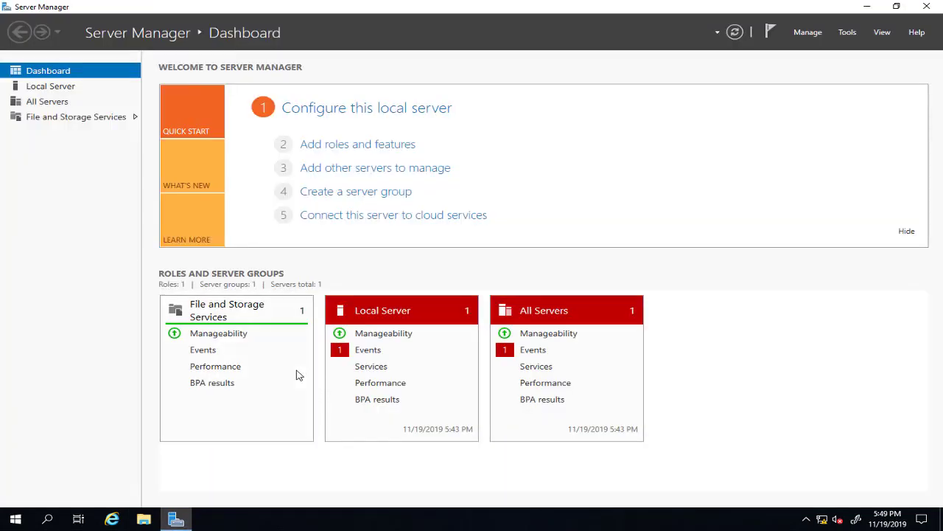
pyautogui.moveTo(808, 32)
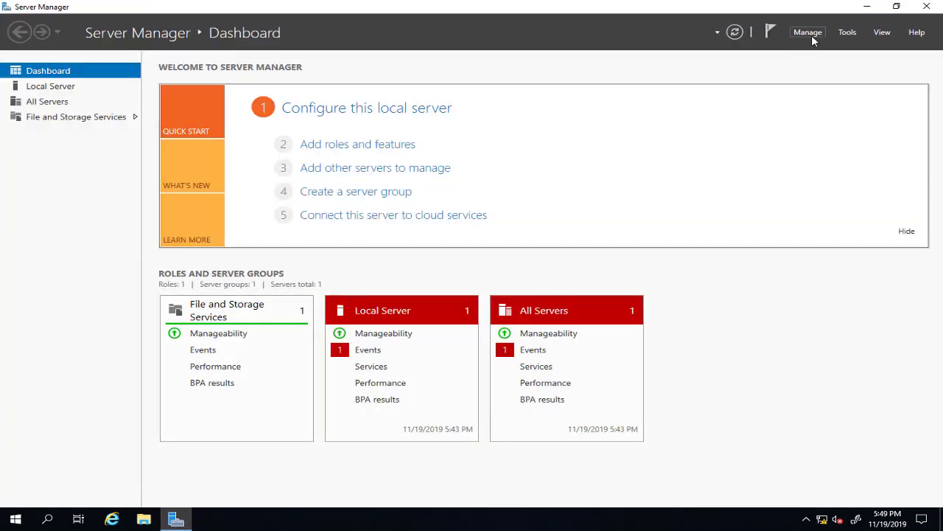
# Step: Start the Add Roles and Features wizard and advance past installation type and server roles to Features
pyautogui.click(358, 144)
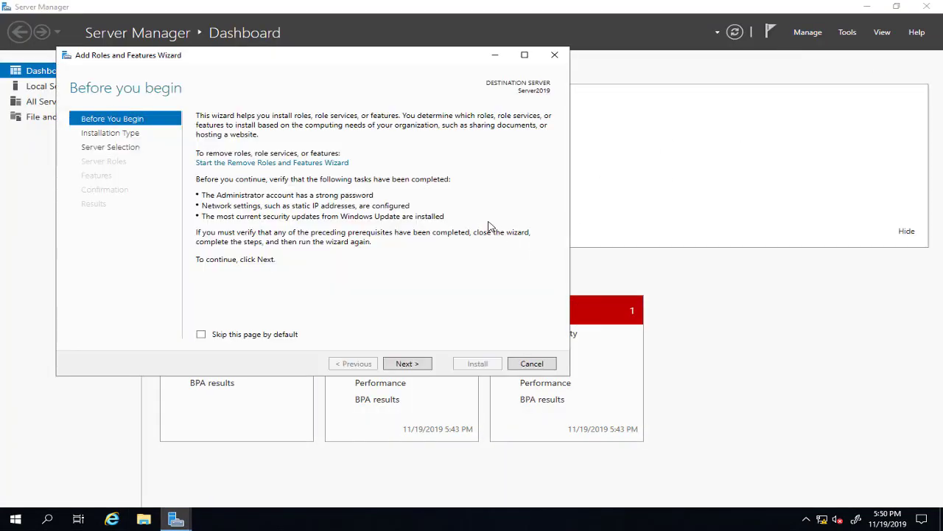
pyautogui.click(407, 363)
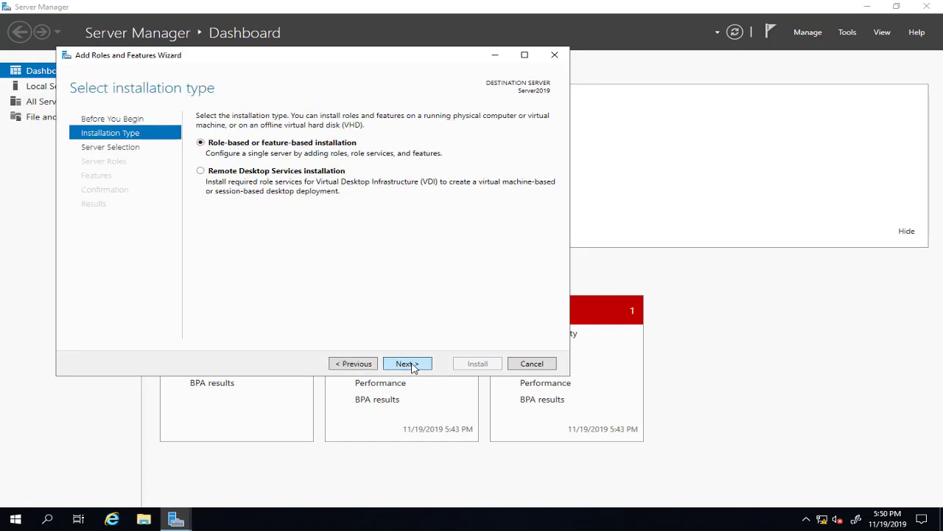
pyautogui.click(407, 362)
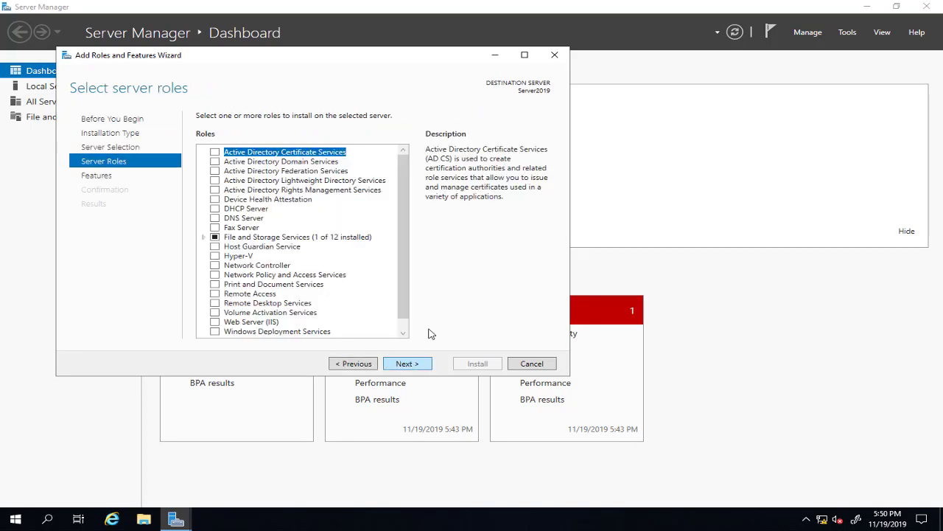
pyautogui.click(407, 363)
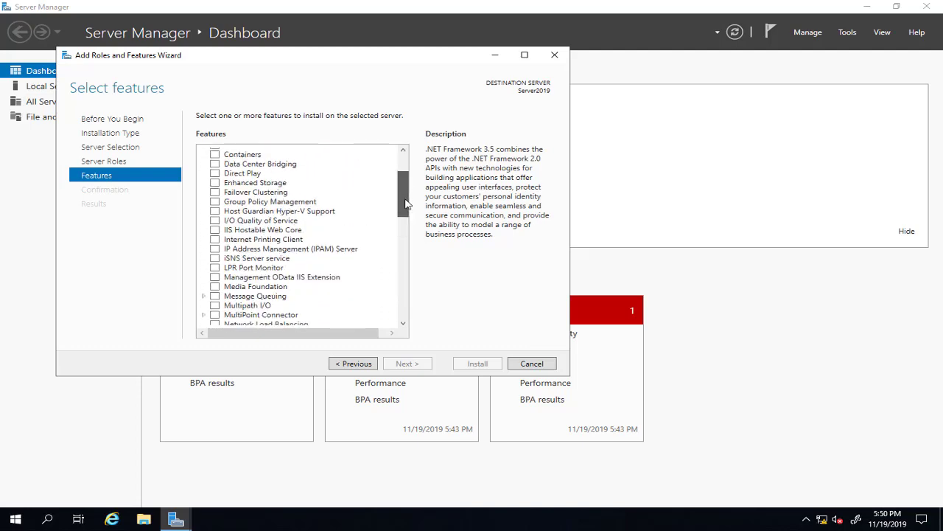
# Step: Select SNMP Service with its SNMP WMI Provider and continue to the Confirmation page
pyautogui.scroll(-3)
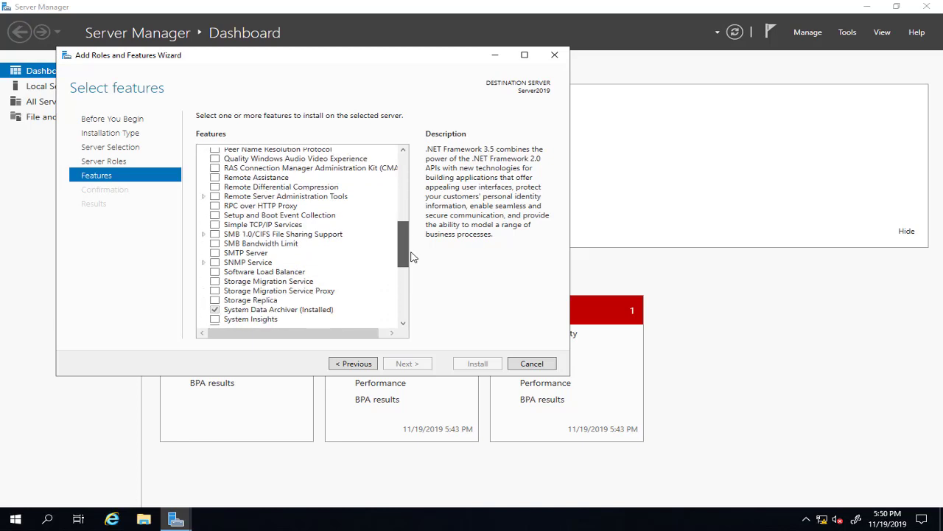
pyautogui.scroll(-3)
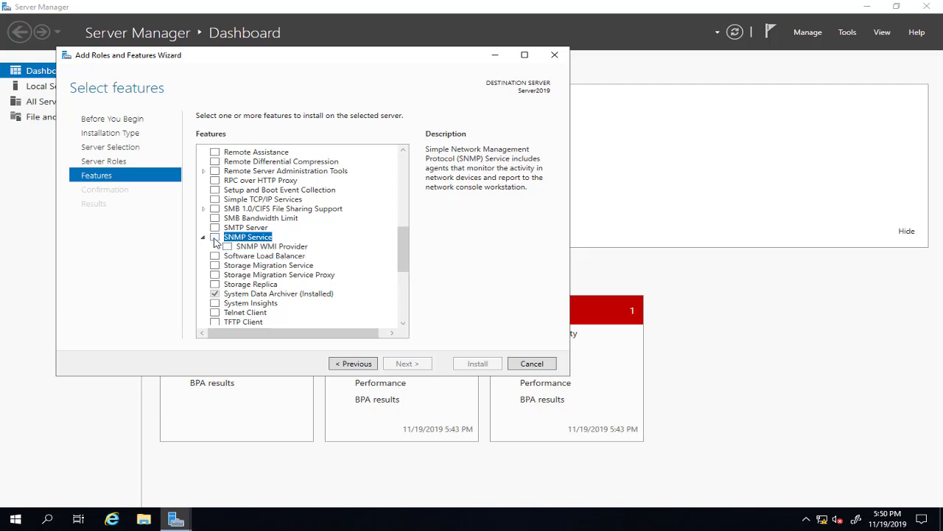
pyautogui.click(215, 236)
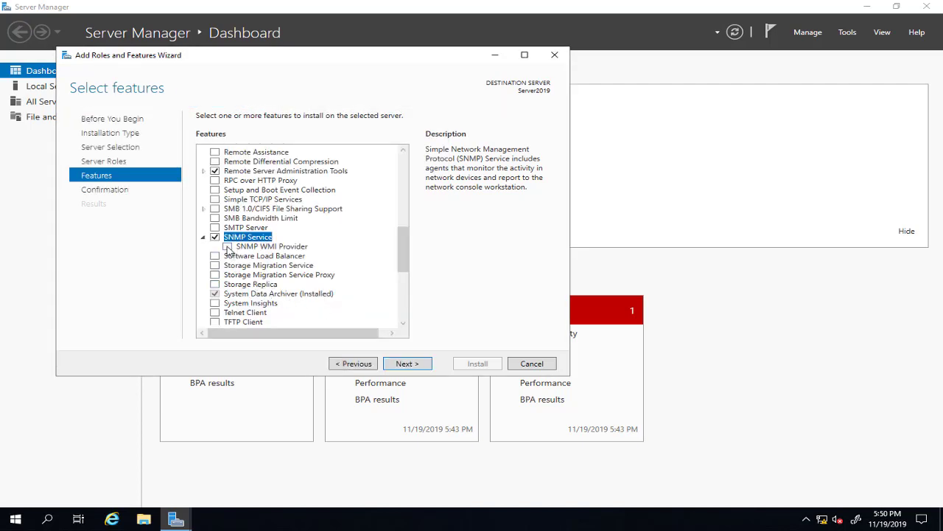
pyautogui.click(227, 246)
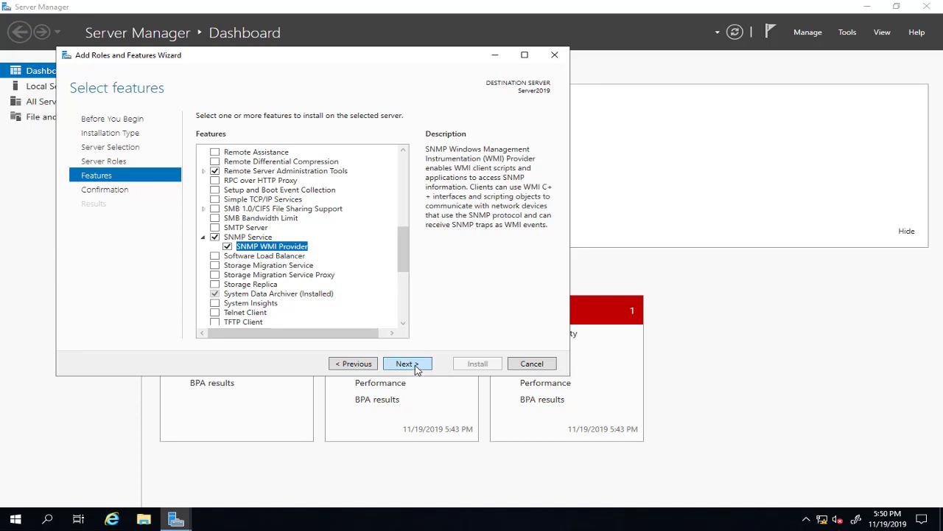
pyautogui.click(407, 363)
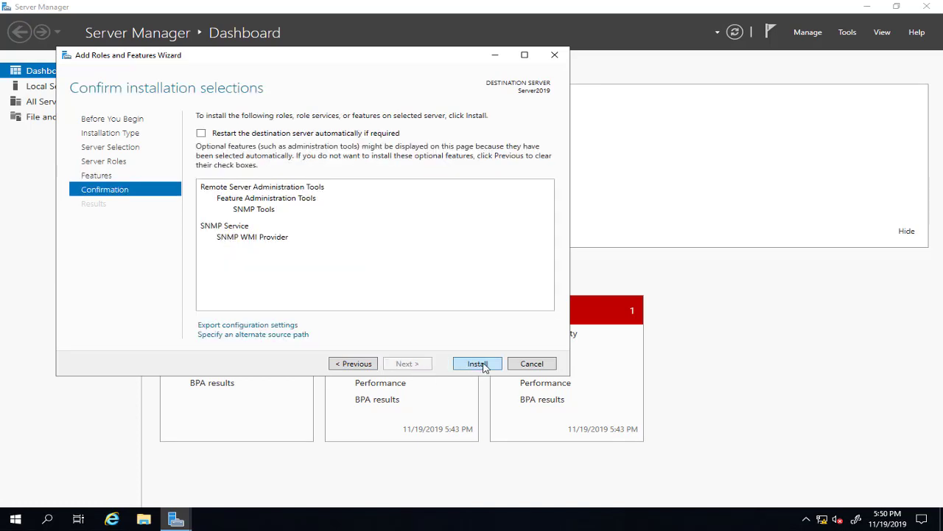
# Step: Install the selected SNMP features, close the finished wizard, then close Server Manager
pyautogui.click(478, 363)
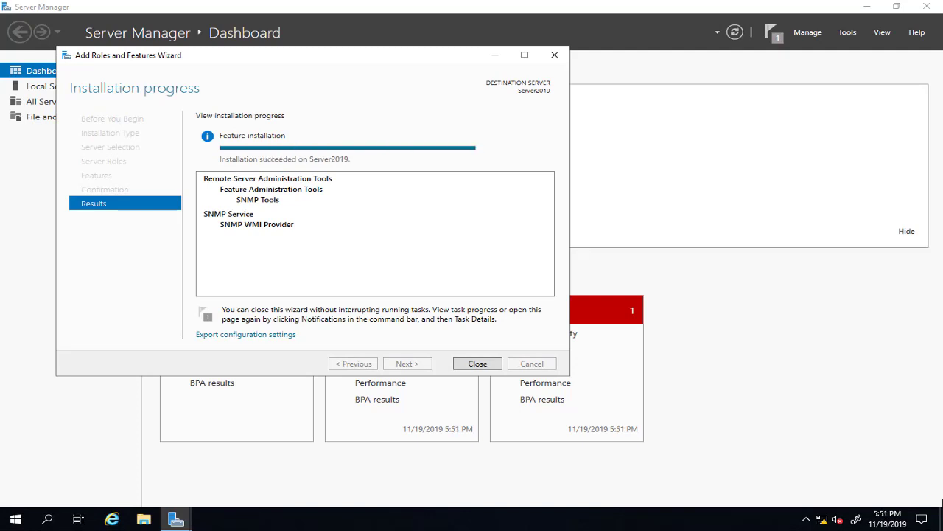
pyautogui.moveTo(428, 273)
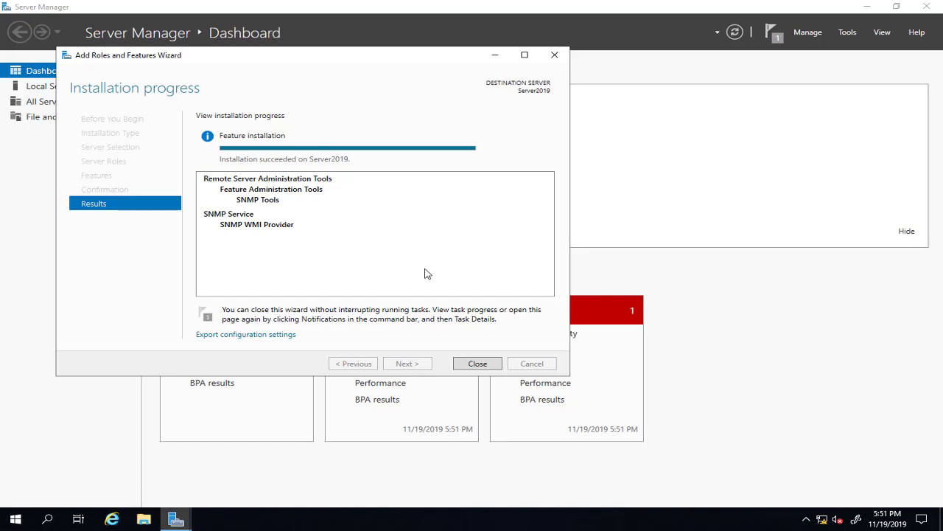
pyautogui.moveTo(464, 242)
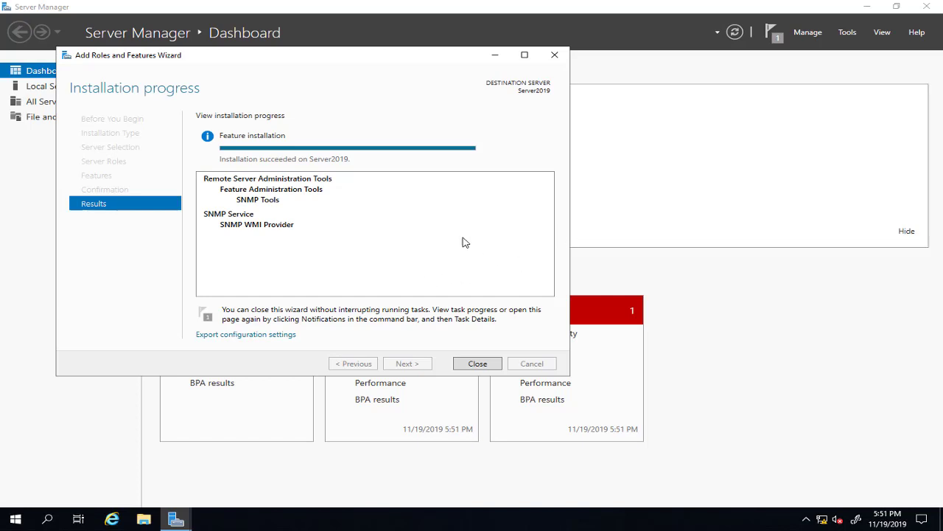
pyautogui.moveTo(478, 363)
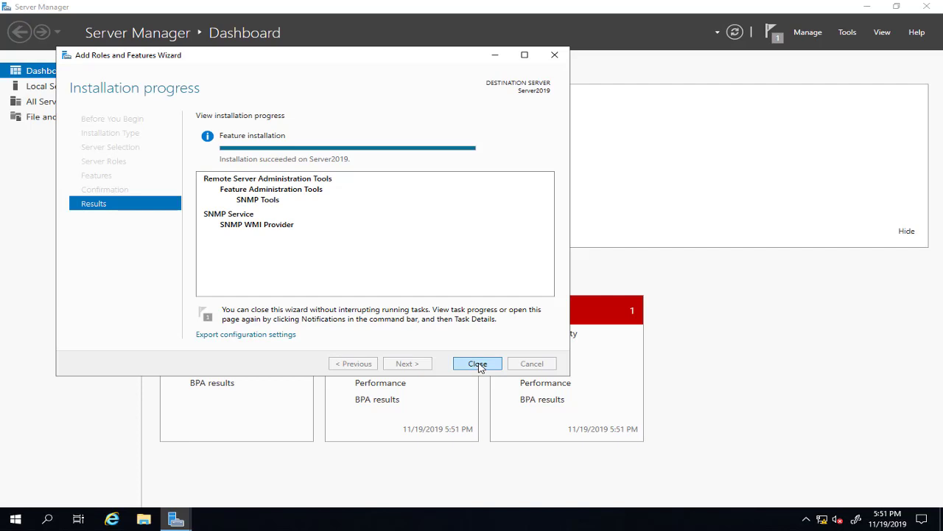
pyautogui.click(478, 363)
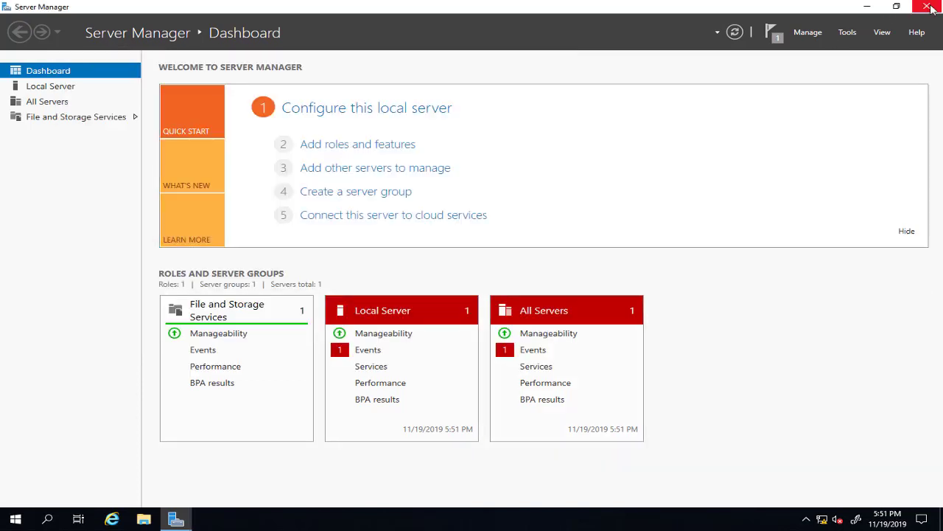
pyautogui.moveTo(931, 8)
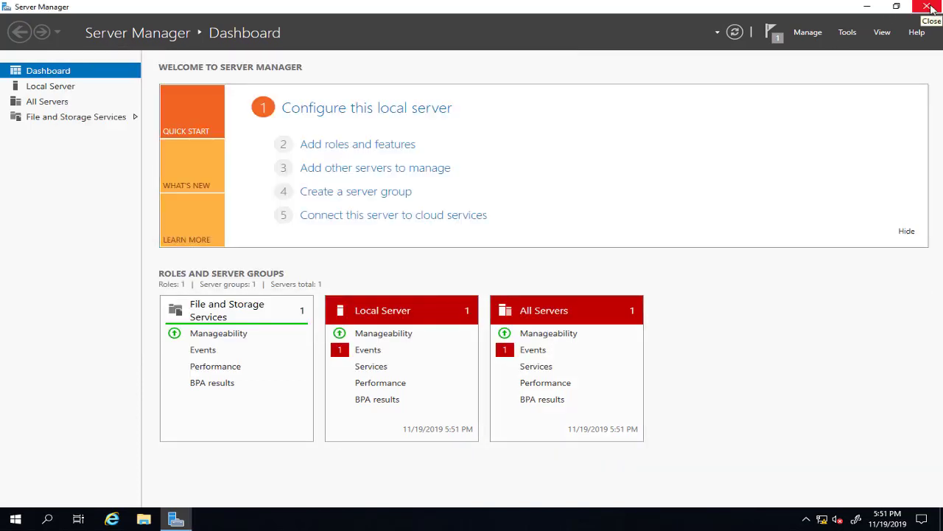
pyautogui.click(930, 9)
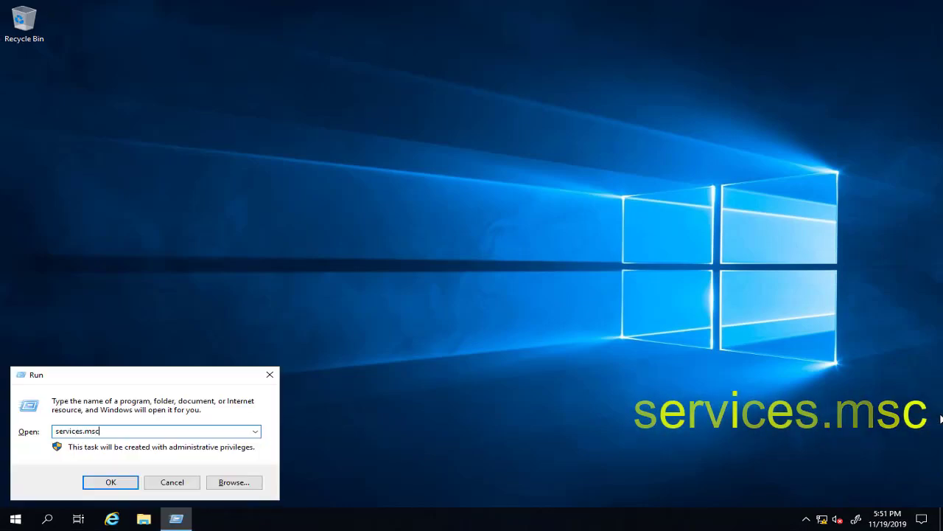
# Step: Launch services.msc maximized, check SNMP Service and SNMP Trap, and open SNMP Service properties
pyautogui.click(111, 482)
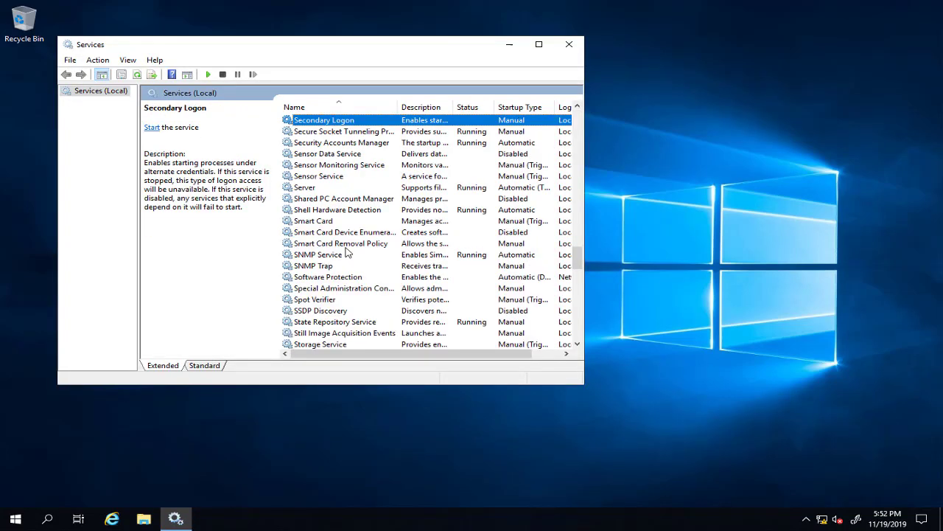
pyautogui.click(538, 45)
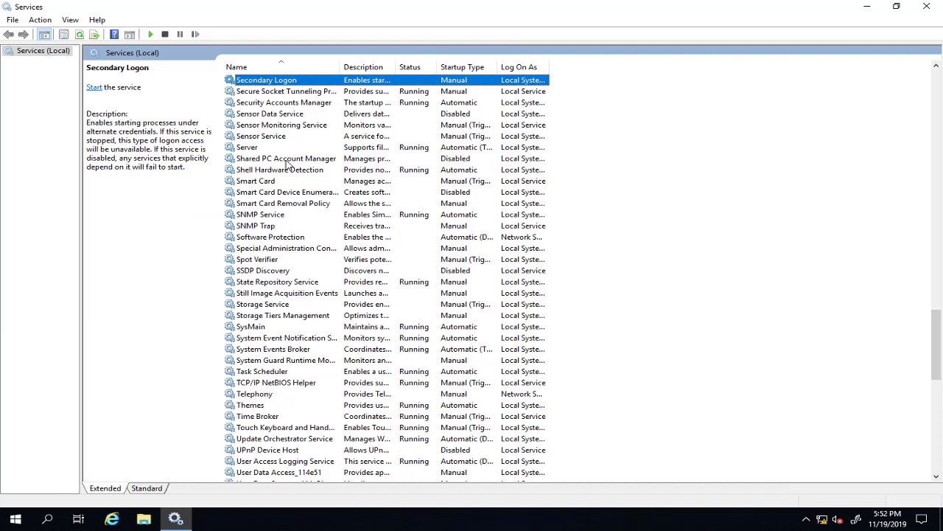
pyautogui.click(259, 214)
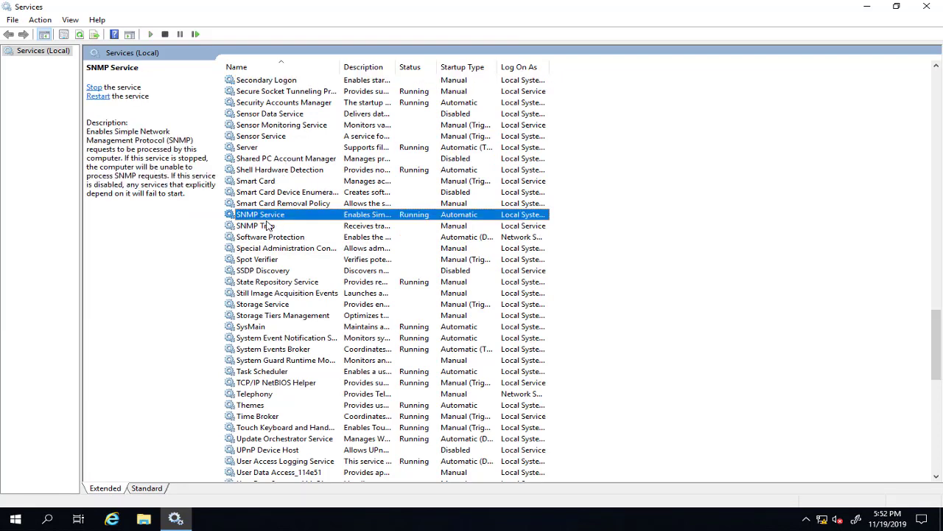
pyautogui.moveTo(266, 236)
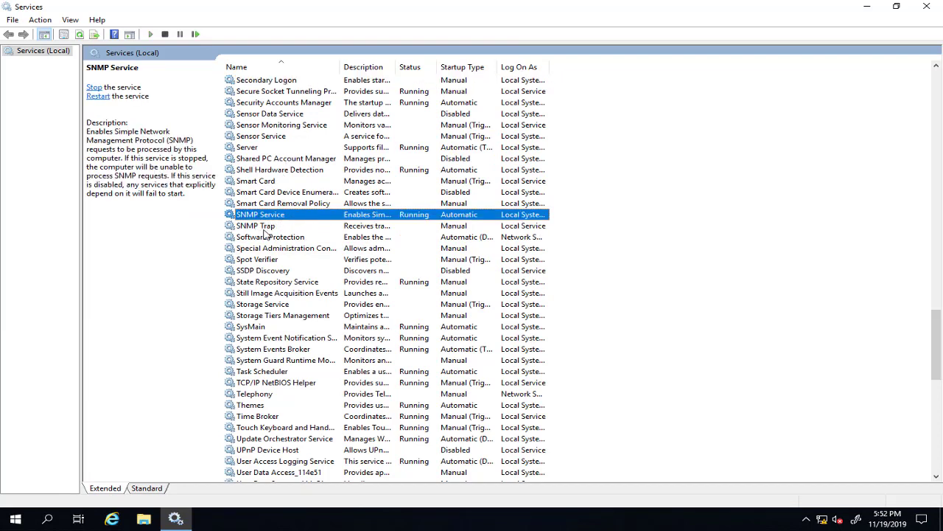
pyautogui.click(257, 226)
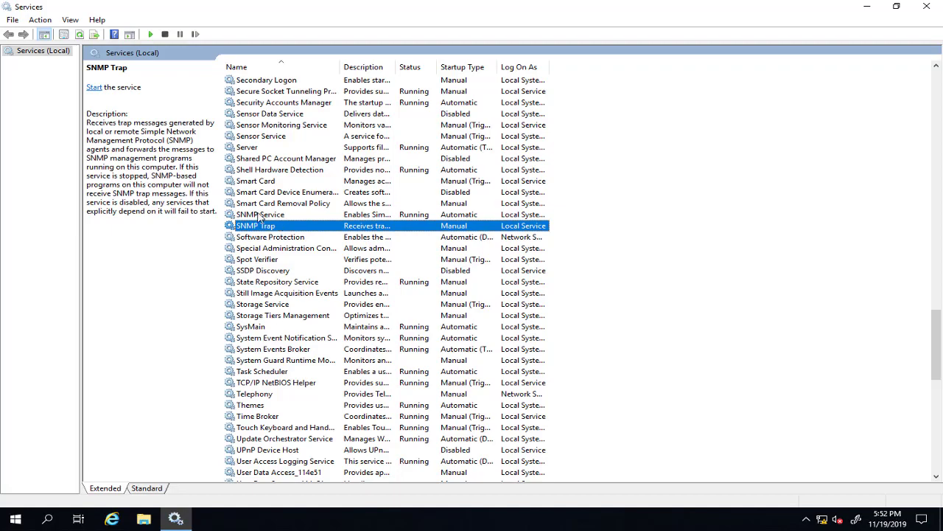
pyautogui.doubleClick(259, 214)
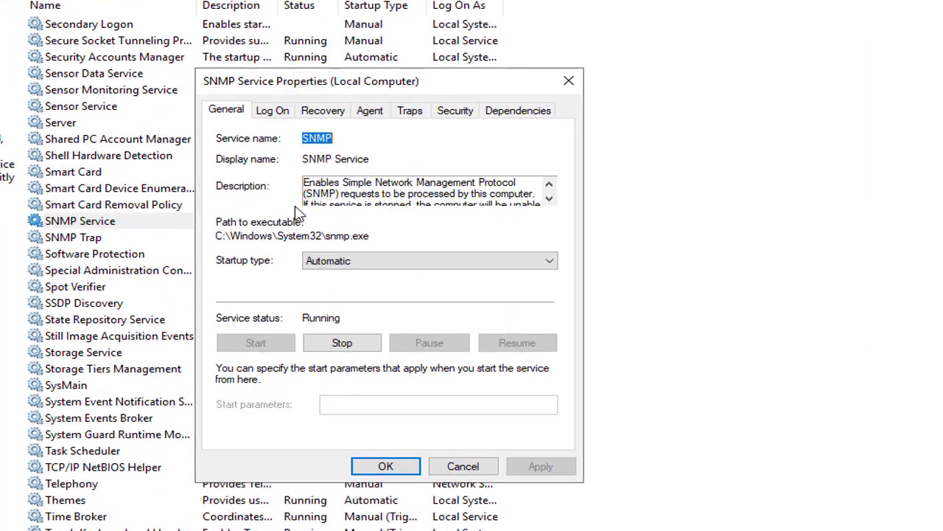
pyautogui.click(322, 109)
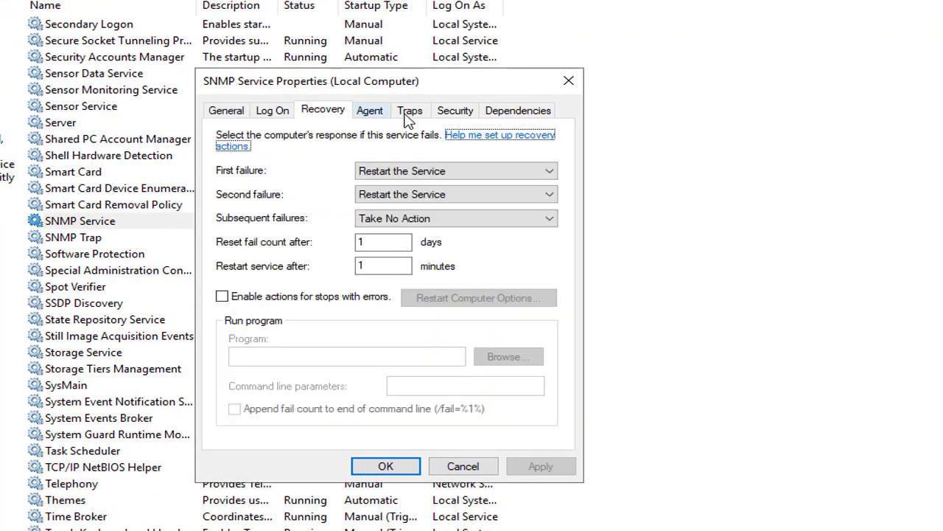
pyautogui.click(454, 109)
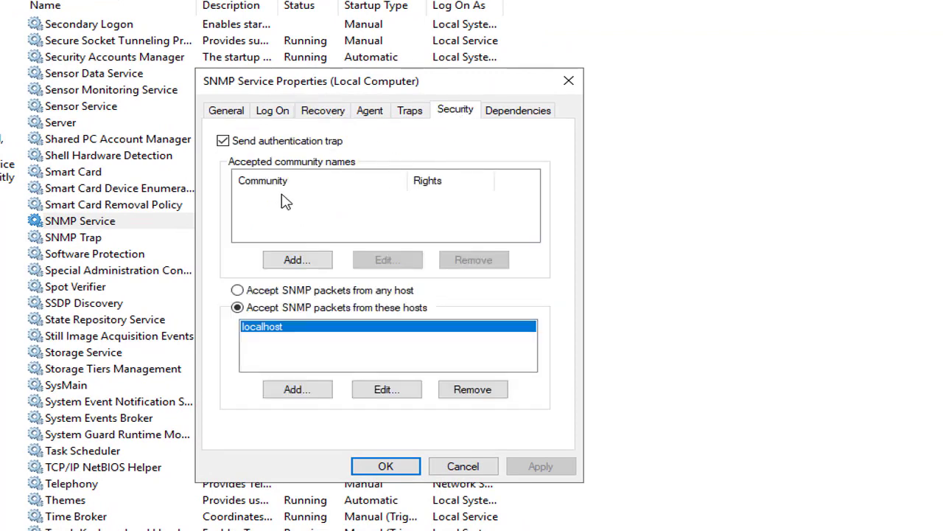
pyautogui.moveTo(350, 257)
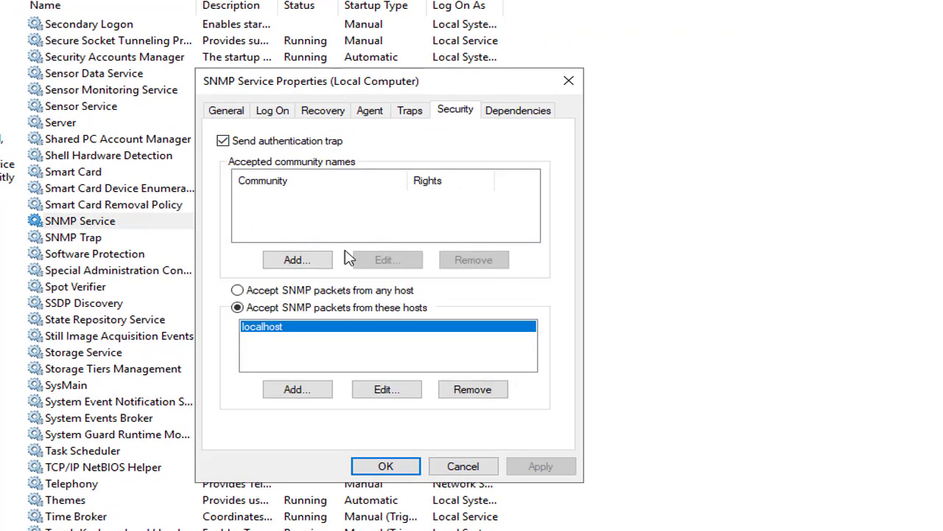
pyautogui.click(298, 259)
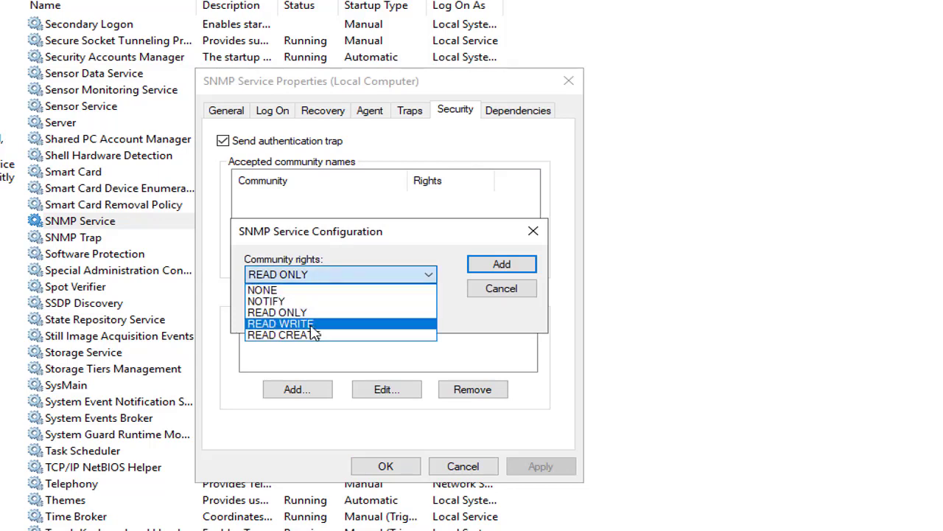
pyautogui.moveTo(295, 334)
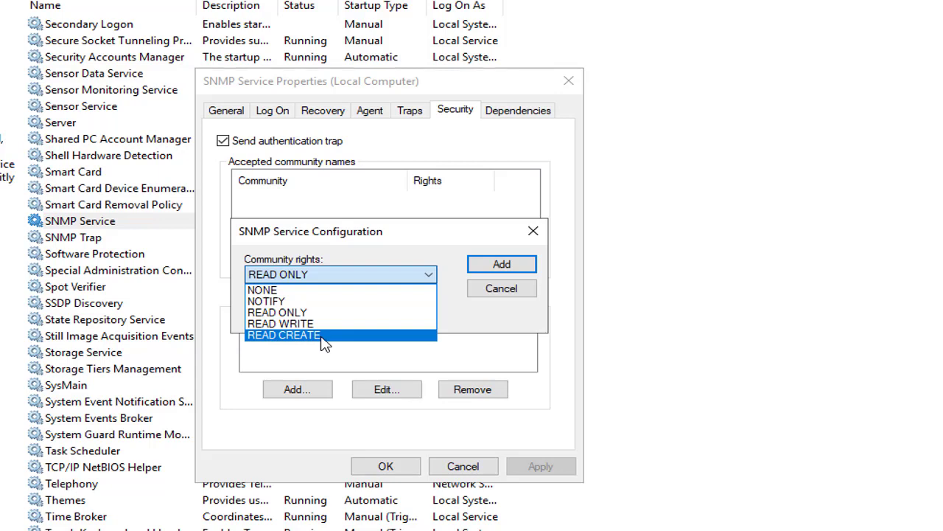
pyautogui.moveTo(306, 348)
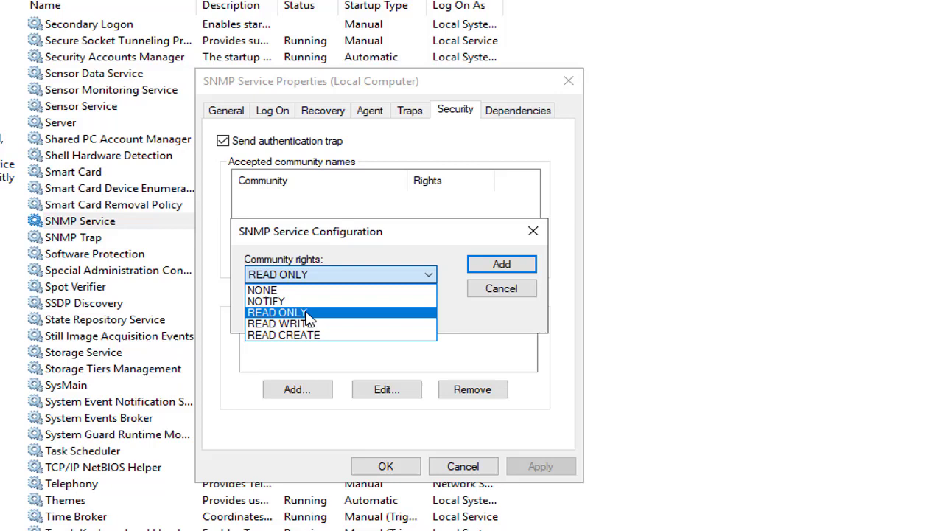
pyautogui.click(289, 313)
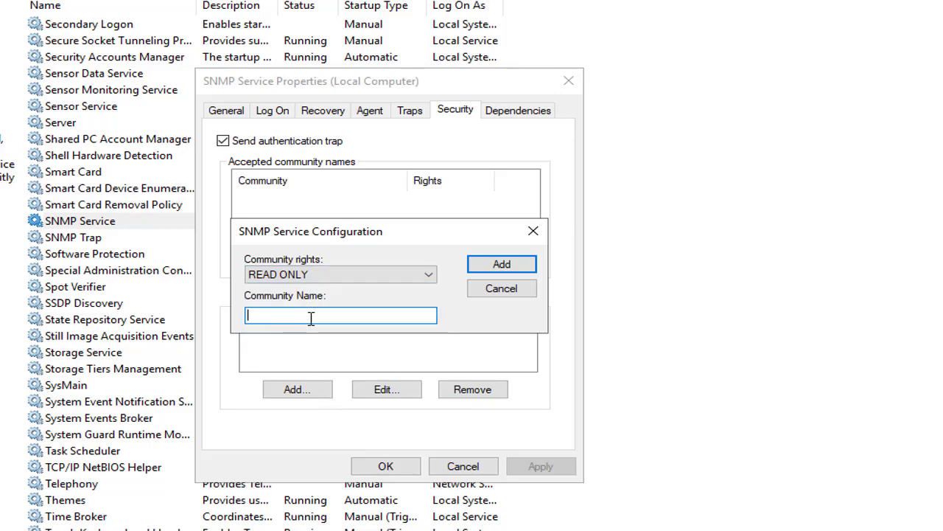
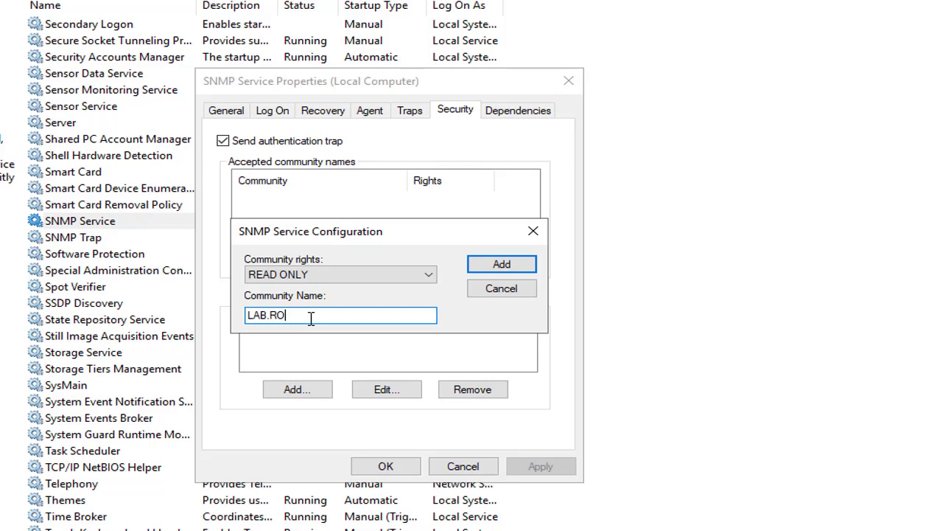
pyautogui.click(502, 264)
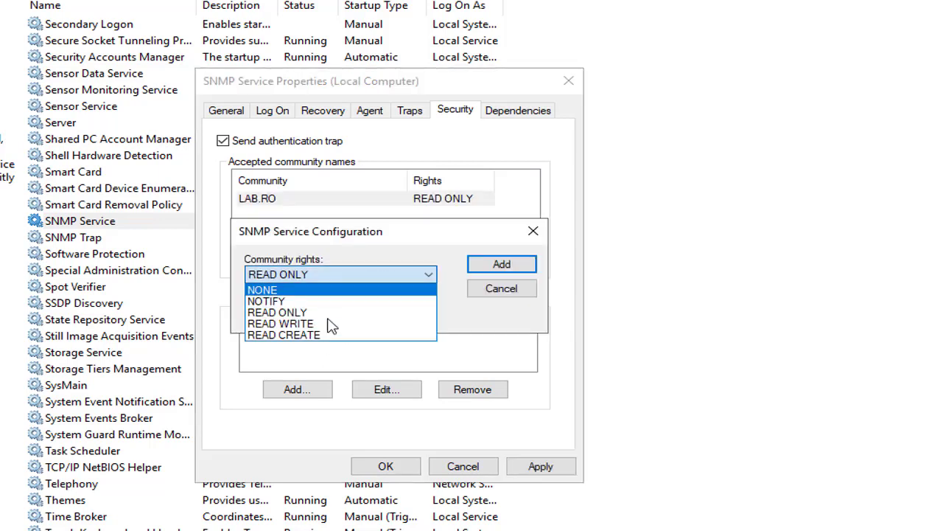
pyautogui.click(281, 323)
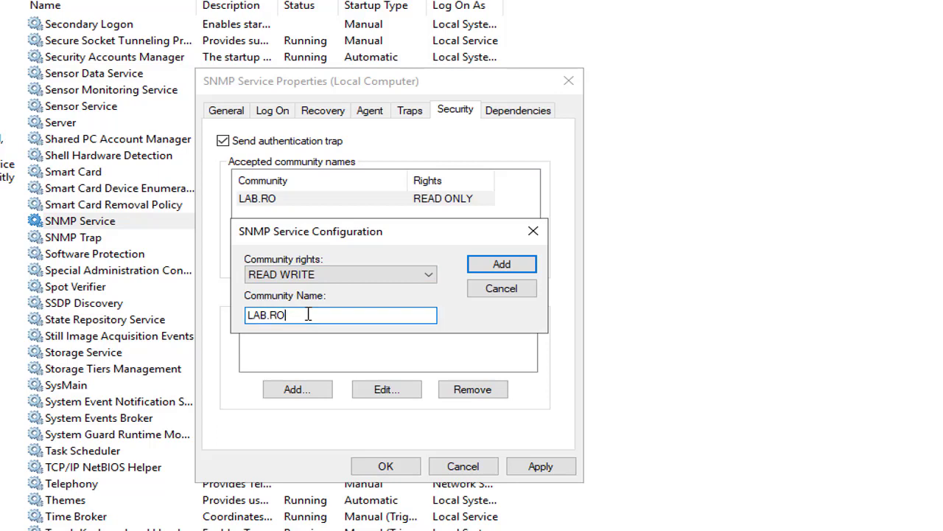
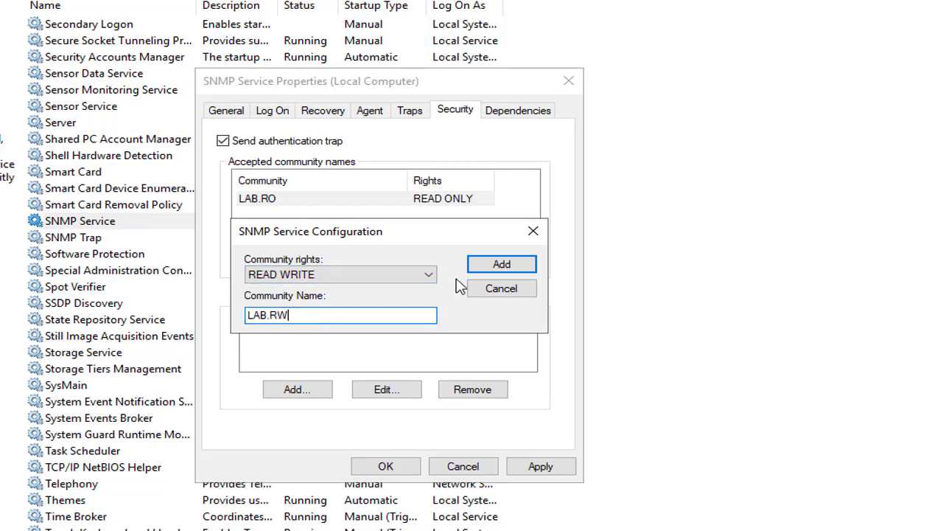
pyautogui.click(501, 264)
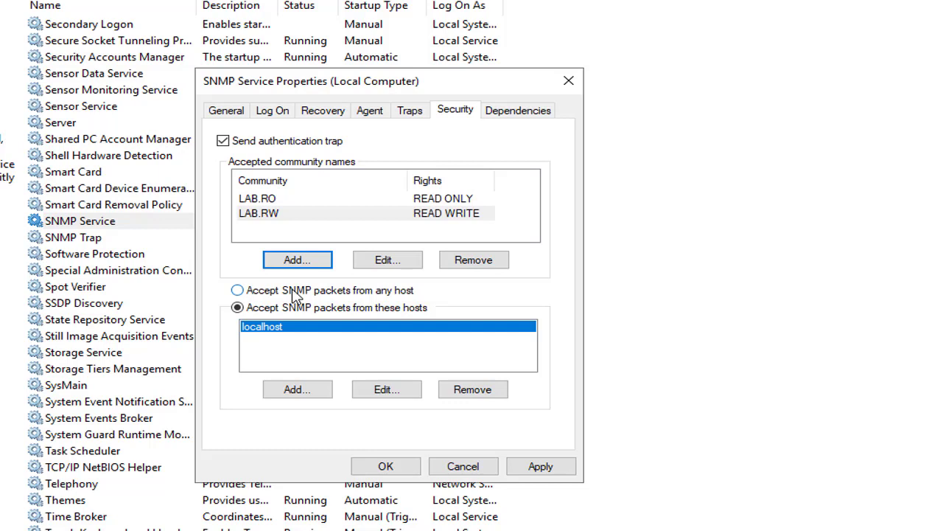
pyautogui.moveTo(398, 295)
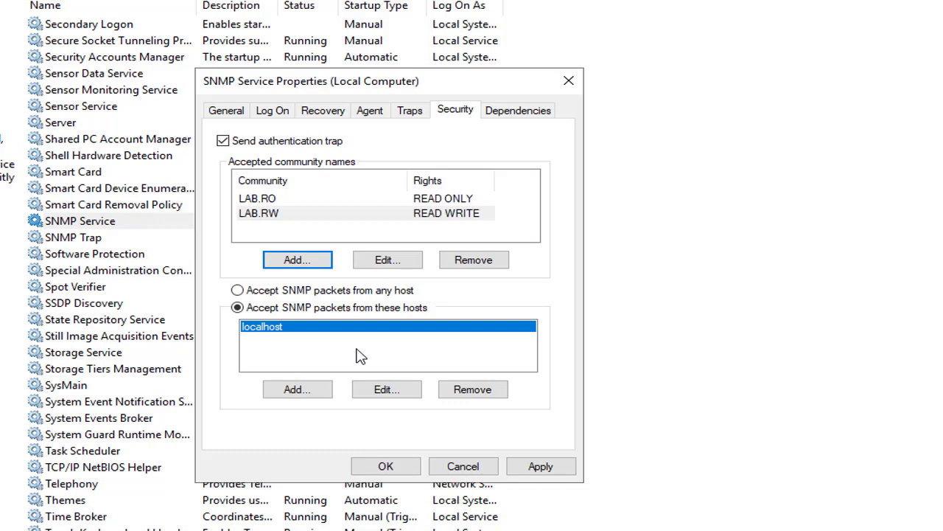
pyautogui.moveTo(316, 395)
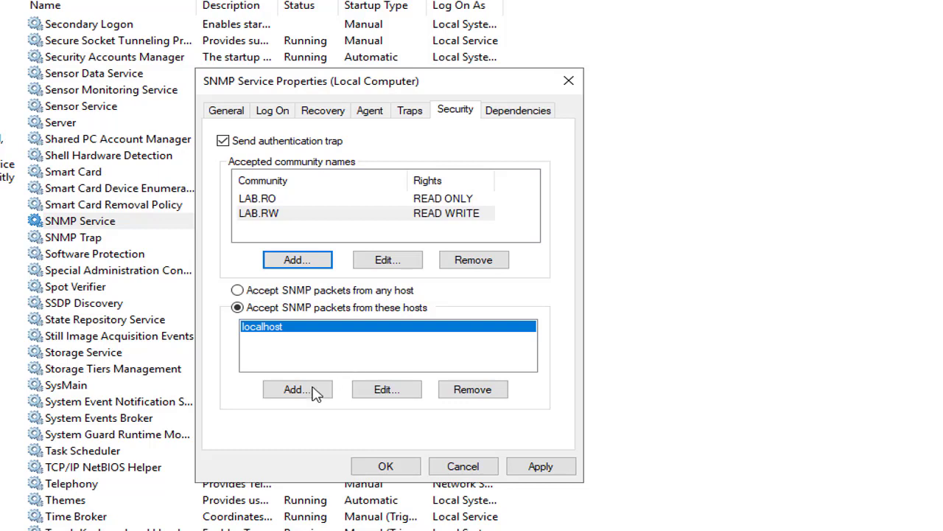
# Step: Add 192.168.10.225 to the hosts SNMP packets are accepted from and apply the change
pyautogui.click(298, 389)
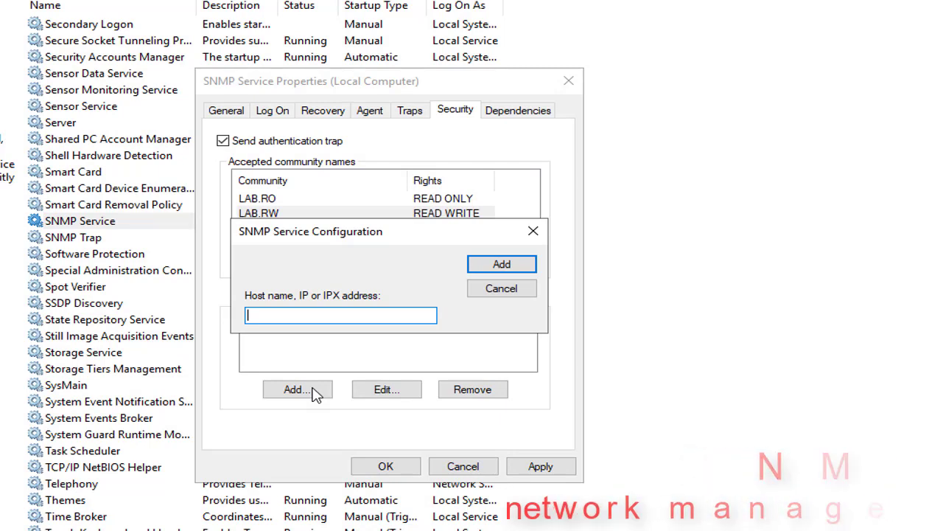
pyautogui.write('192.1')
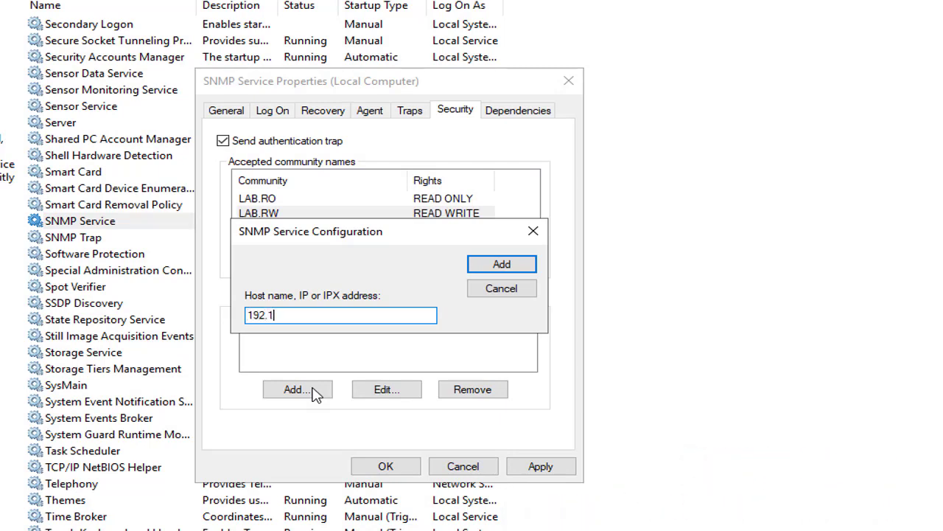
pyautogui.write('68.10.225')
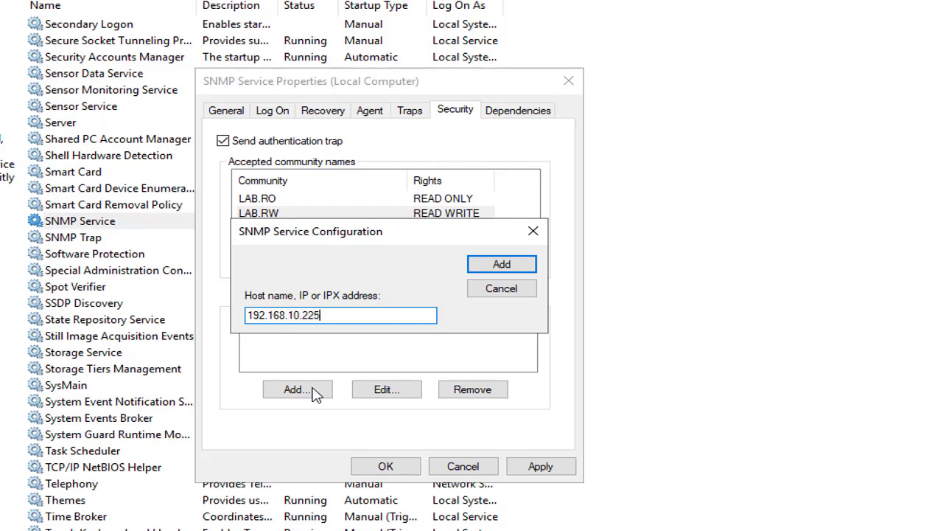
pyautogui.click(501, 264)
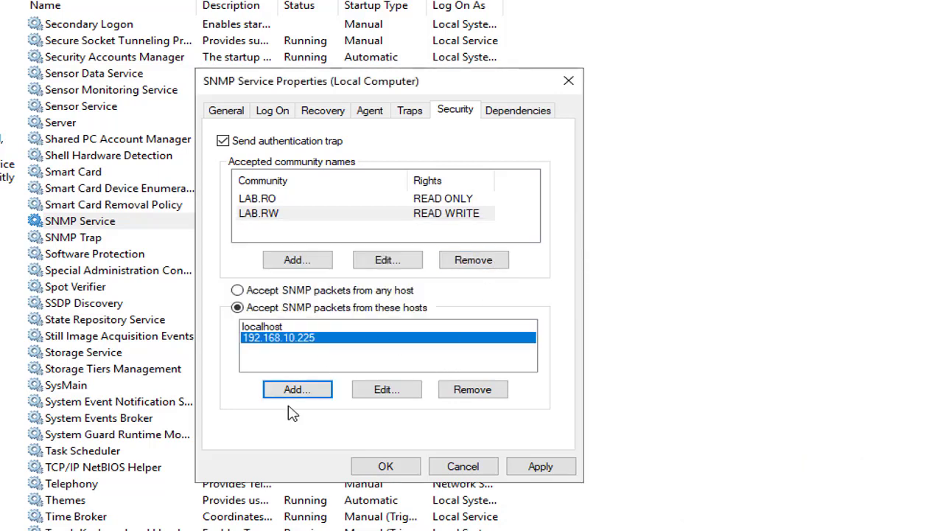
pyautogui.click(542, 466)
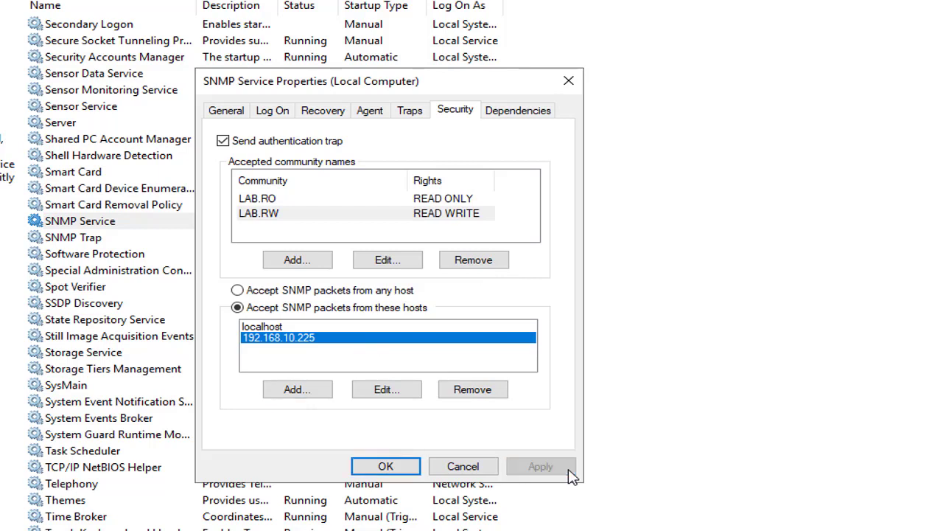
pyautogui.moveTo(531, 448)
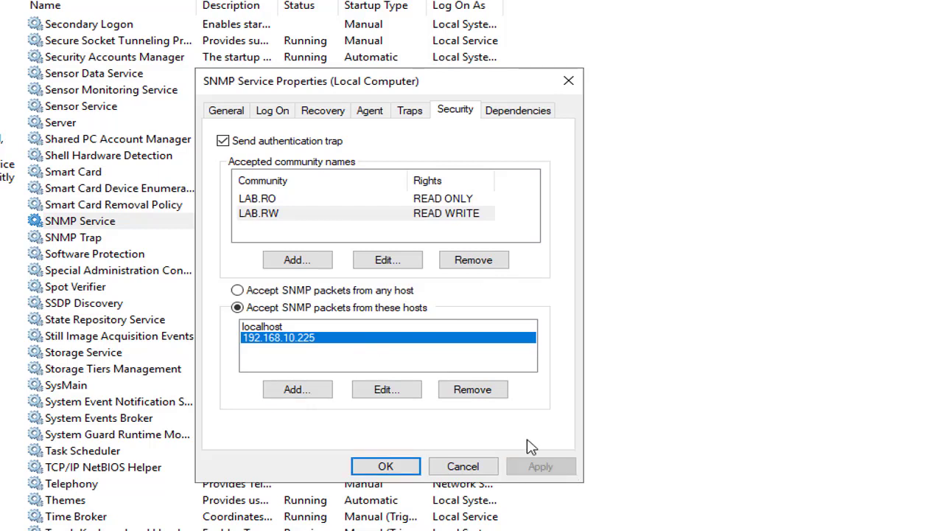
pyautogui.click(410, 109)
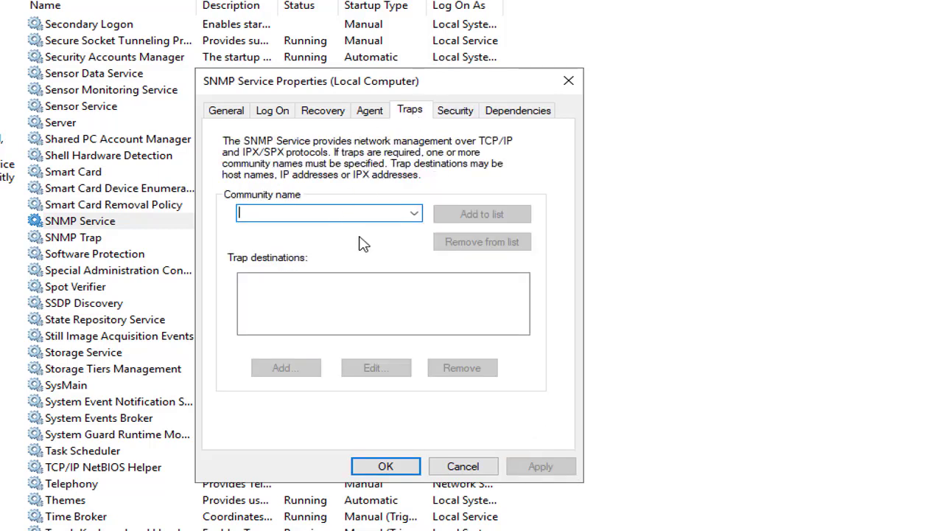
pyautogui.moveTo(411, 242)
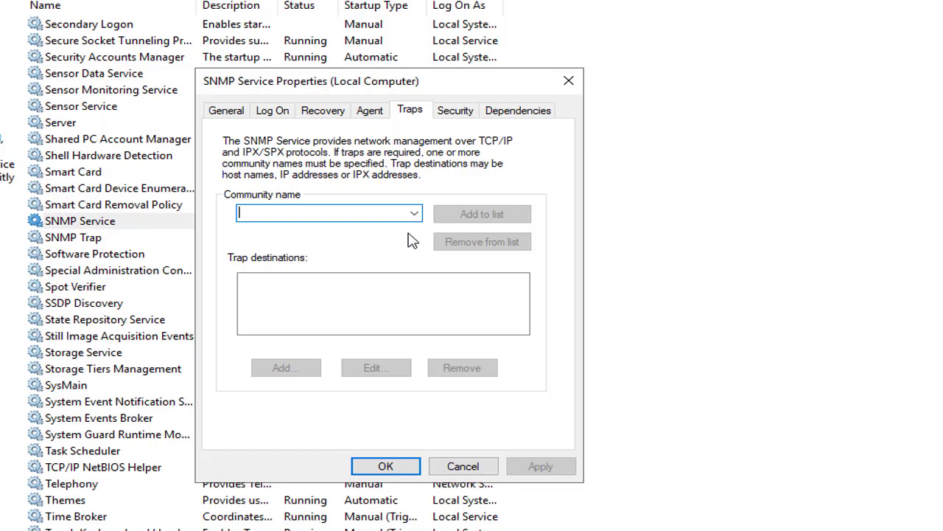
pyautogui.click(455, 109)
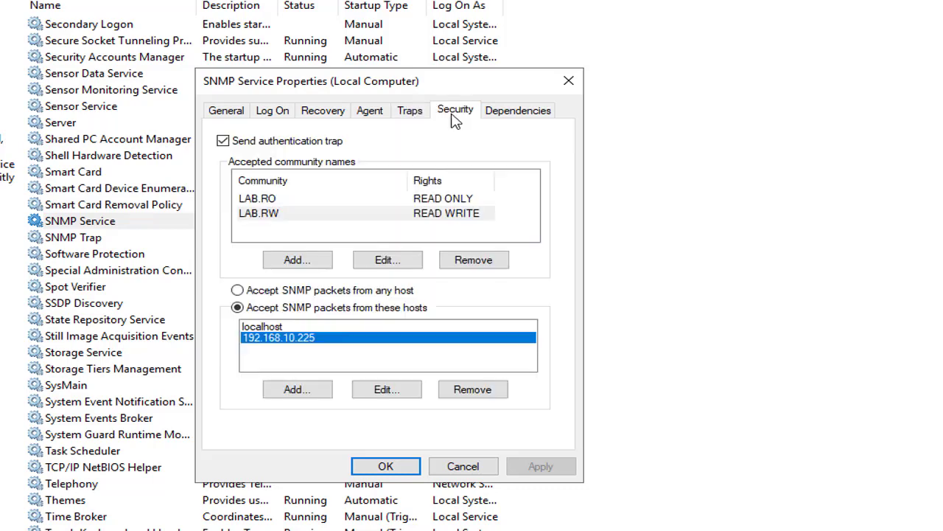
pyautogui.moveTo(409, 122)
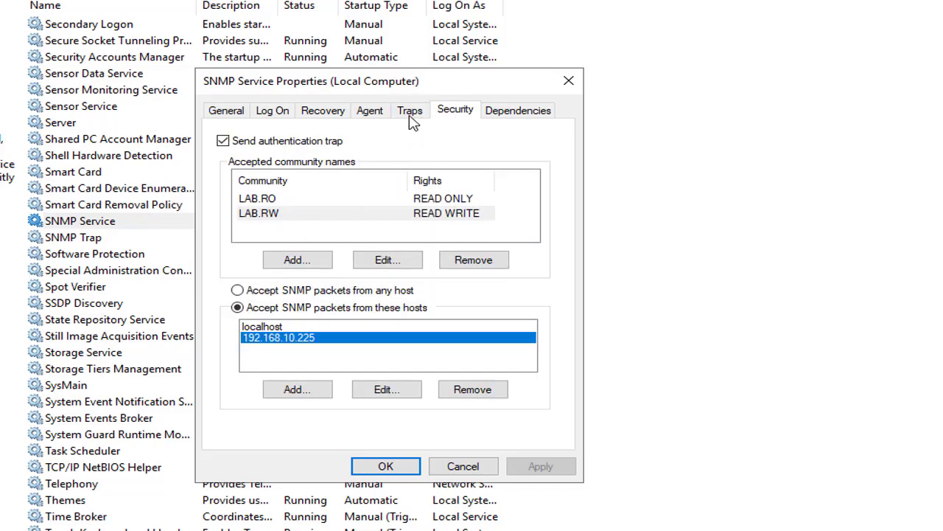
pyautogui.click(410, 109)
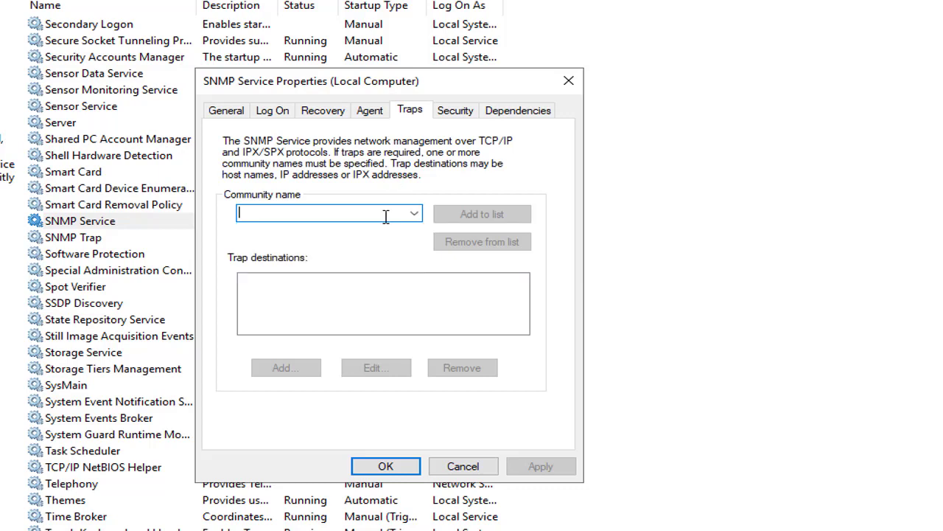
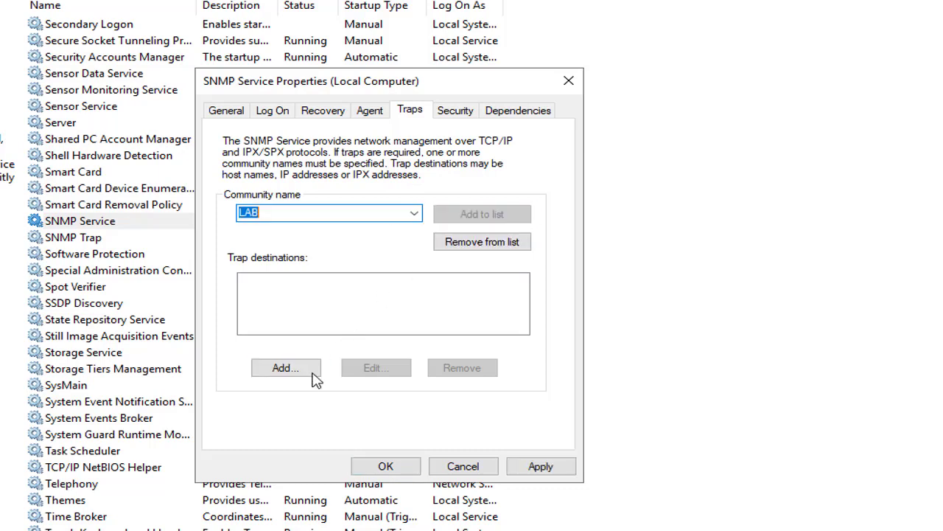
# Step: Add 192.168.10.225 as the trap destination for community LAB
pyautogui.click(286, 369)
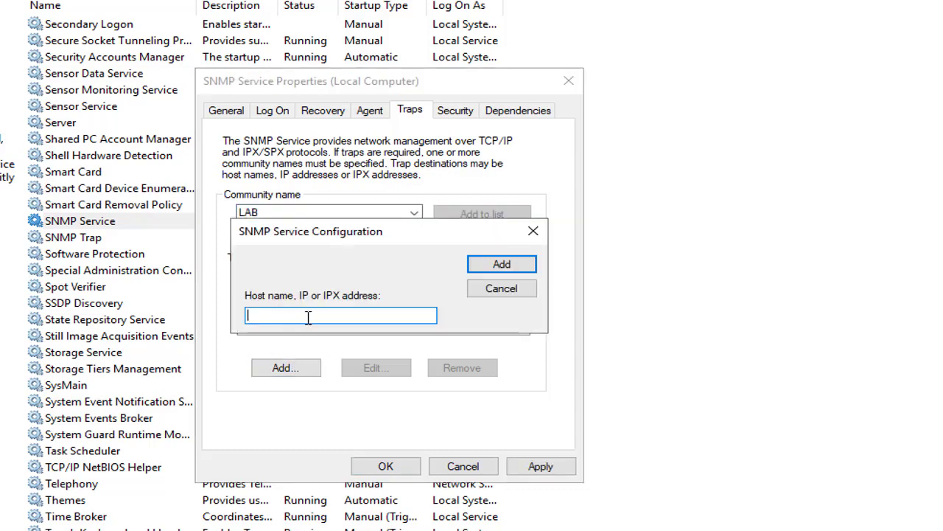
pyautogui.write('192.168.10.225')
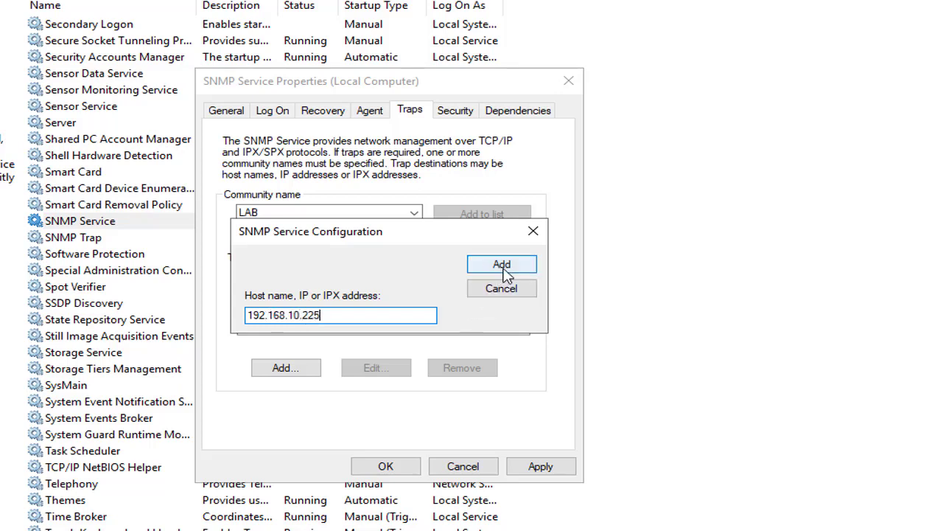
pyautogui.moveTo(510, 268)
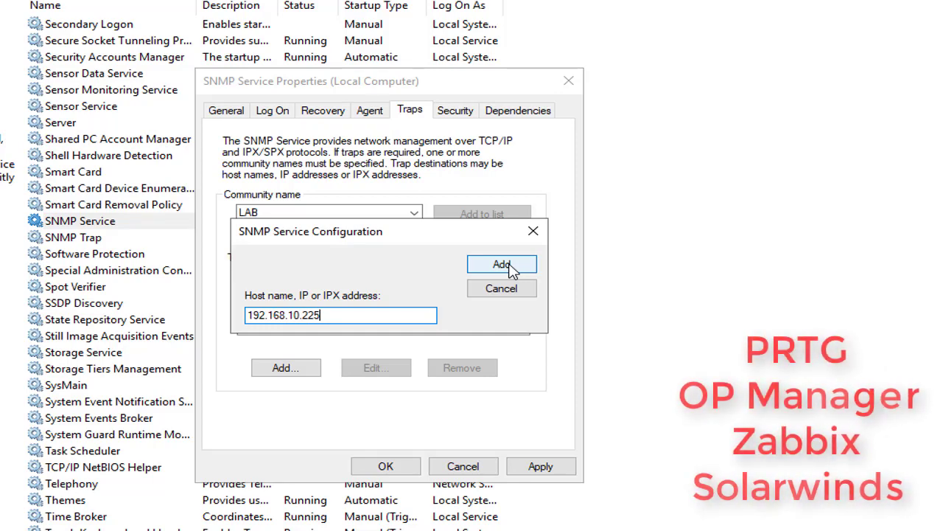
pyautogui.click(501, 264)
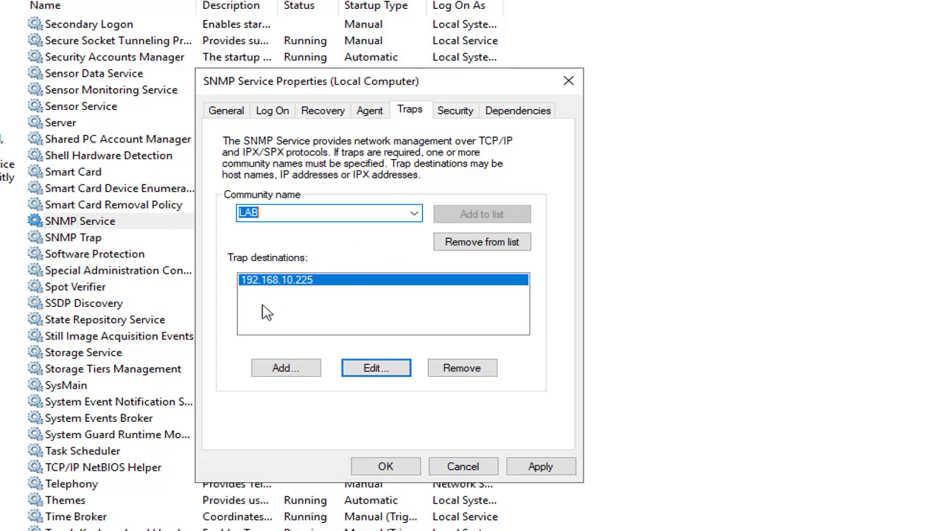
pyautogui.click(456, 109)
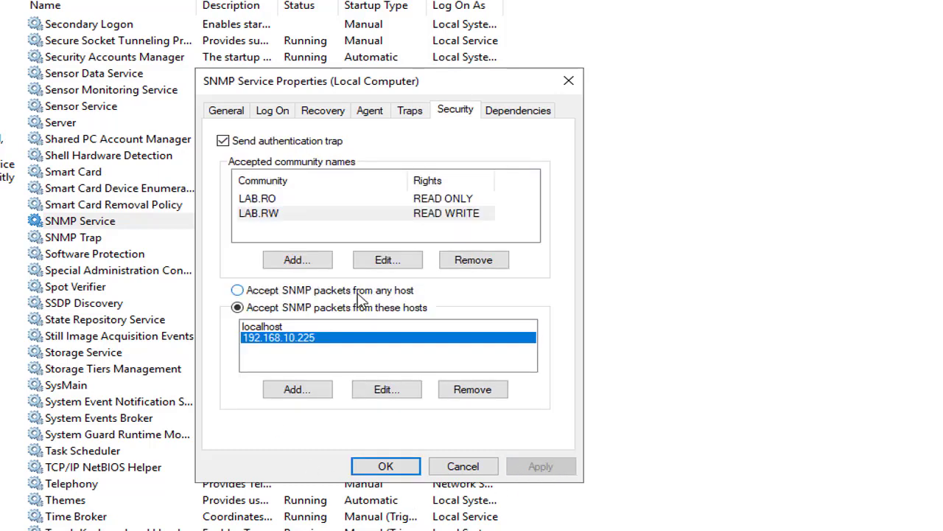
pyautogui.moveTo(536, 327)
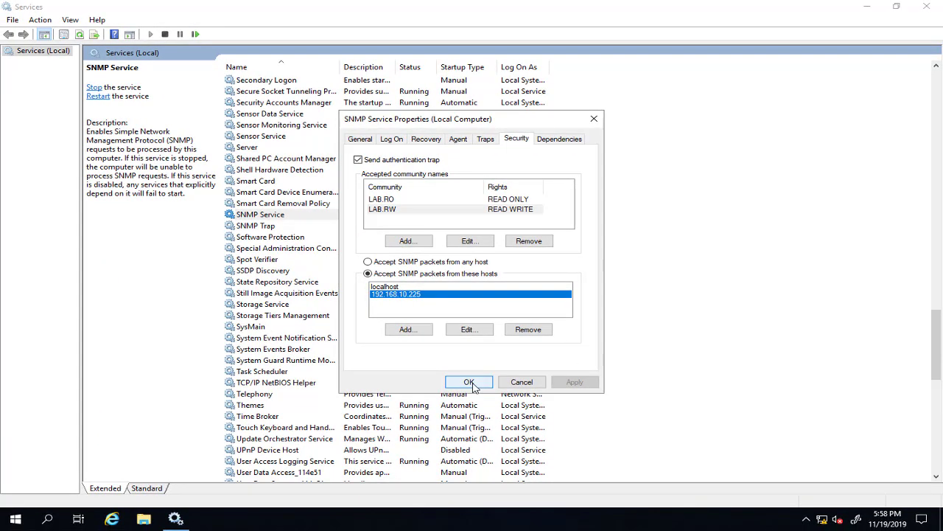
# Step: Confirm the SNMP Service properties with OK, returning to the services list
pyautogui.click(469, 382)
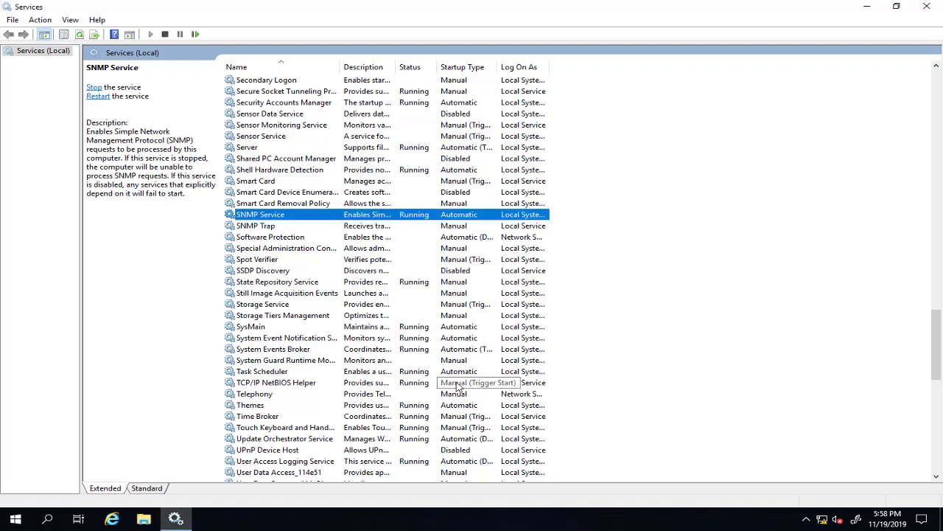